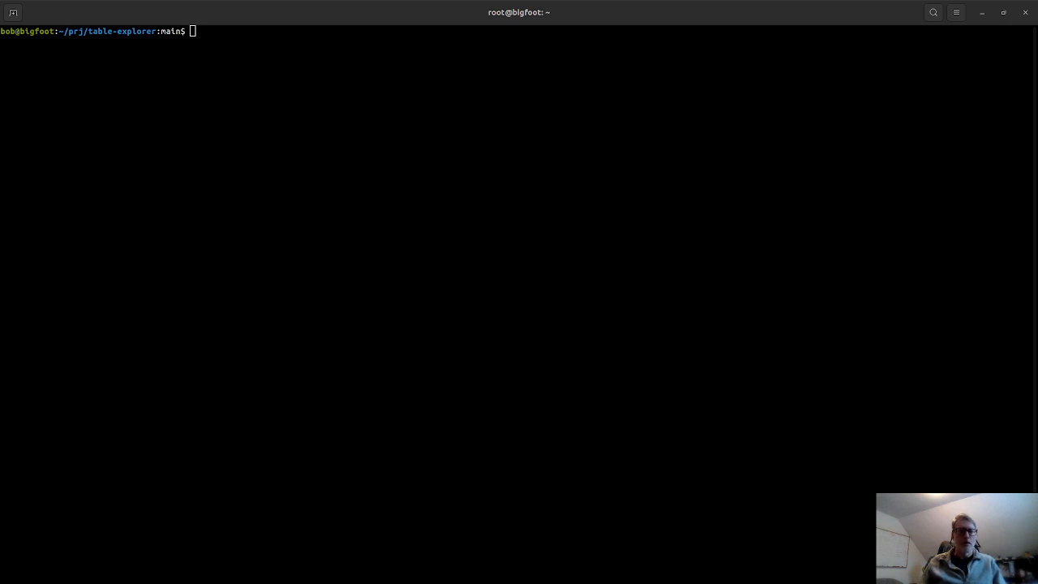
Step: Run 'clojure src/web_server.clj' to start the table-explorer web server
text(clojure src/)
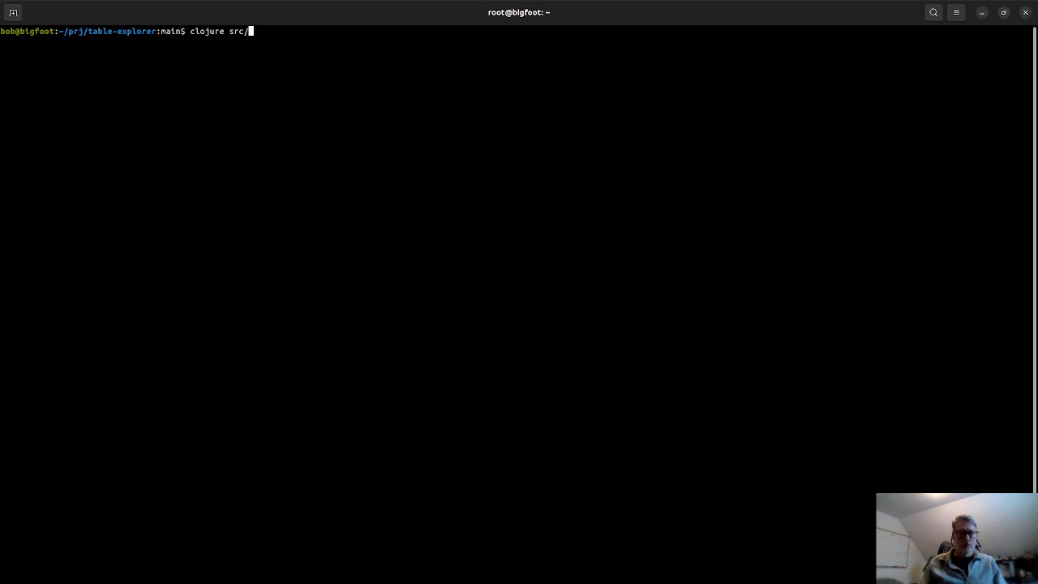
text(web_server.clj)
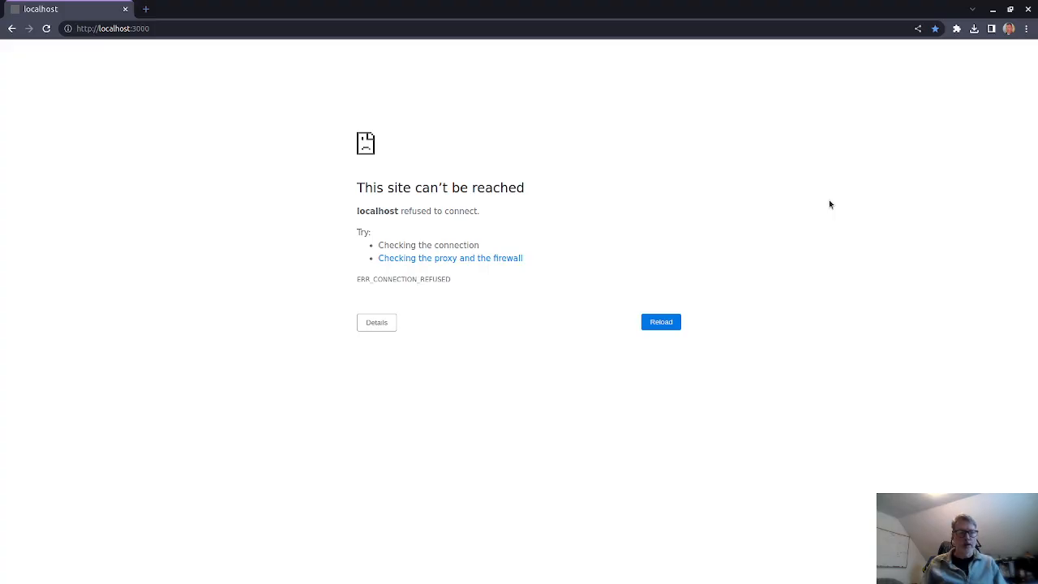
Step: Reload localhost:3000 now that the server is running
click(110, 29)
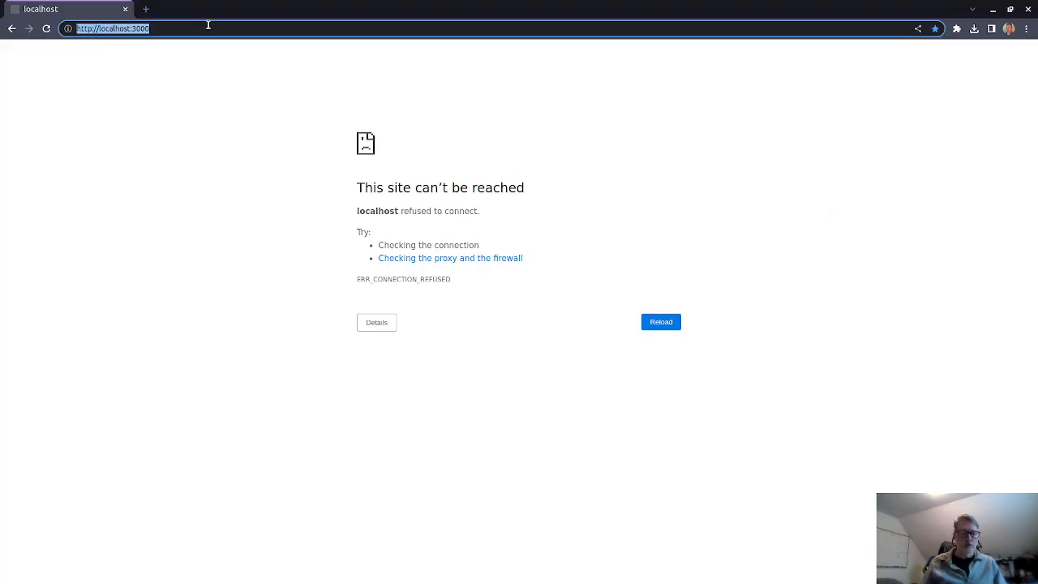
click(661, 321)
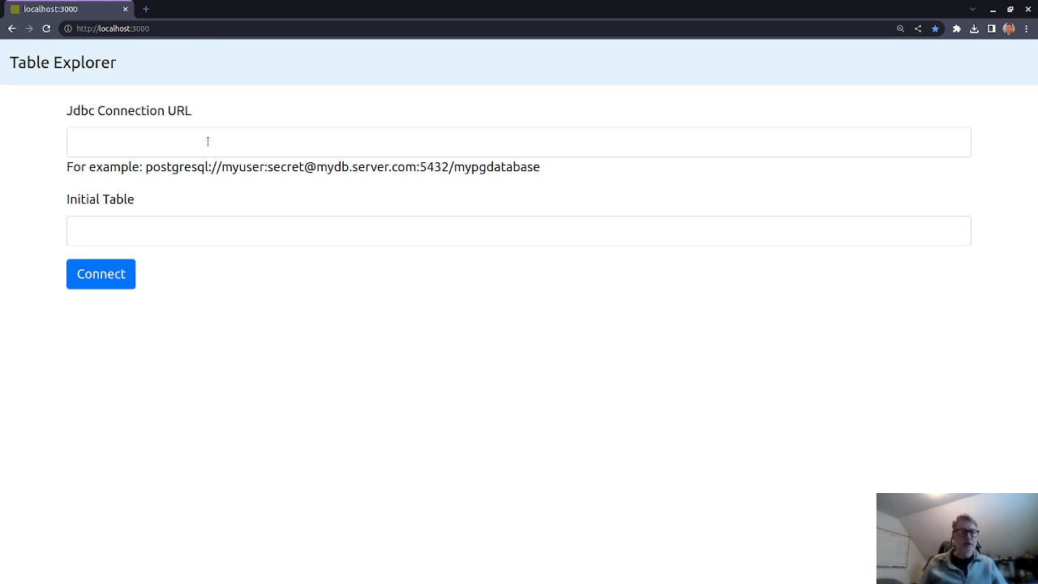
Step: Fill in the sample PostgreSQL JDBC URL and choose orders as the Initial Table
click(519, 143)
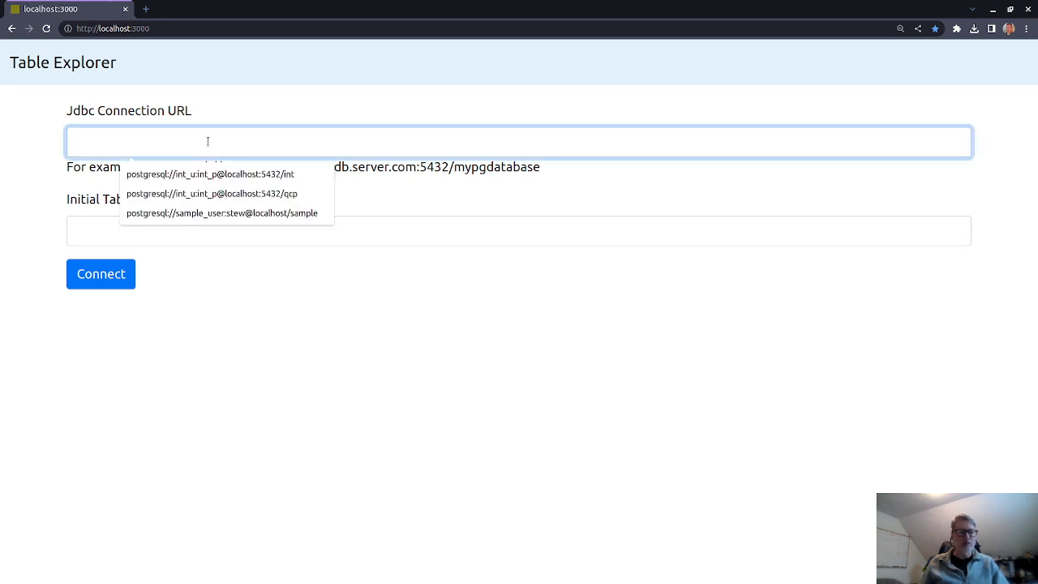
click(221, 212)
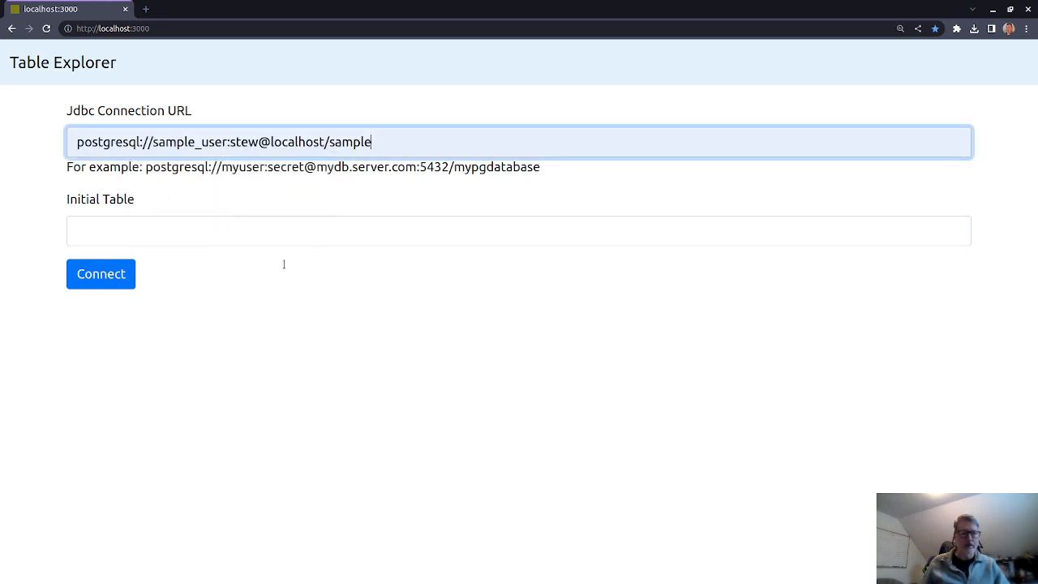
click(518, 231)
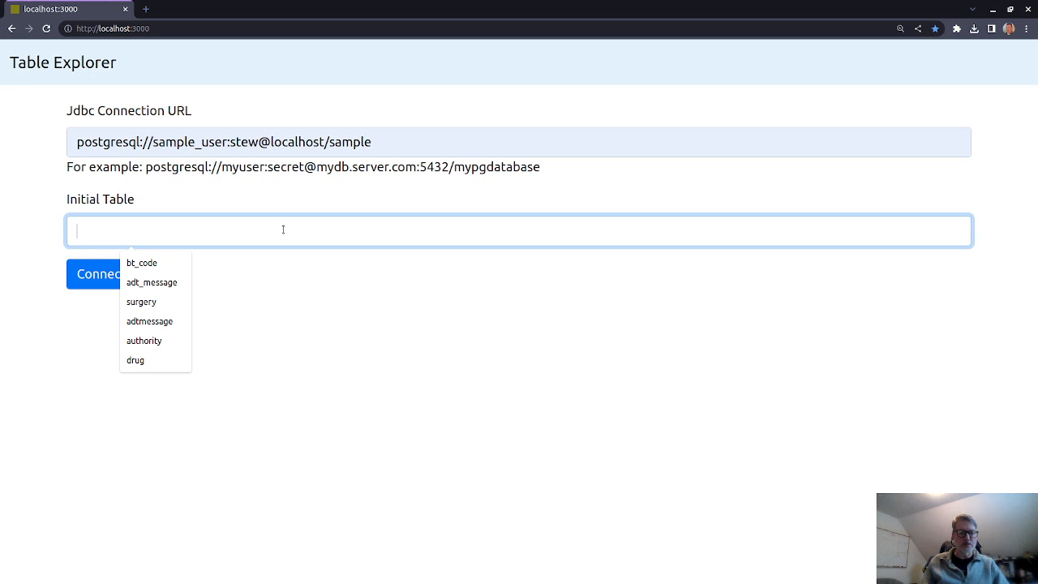
text(o)
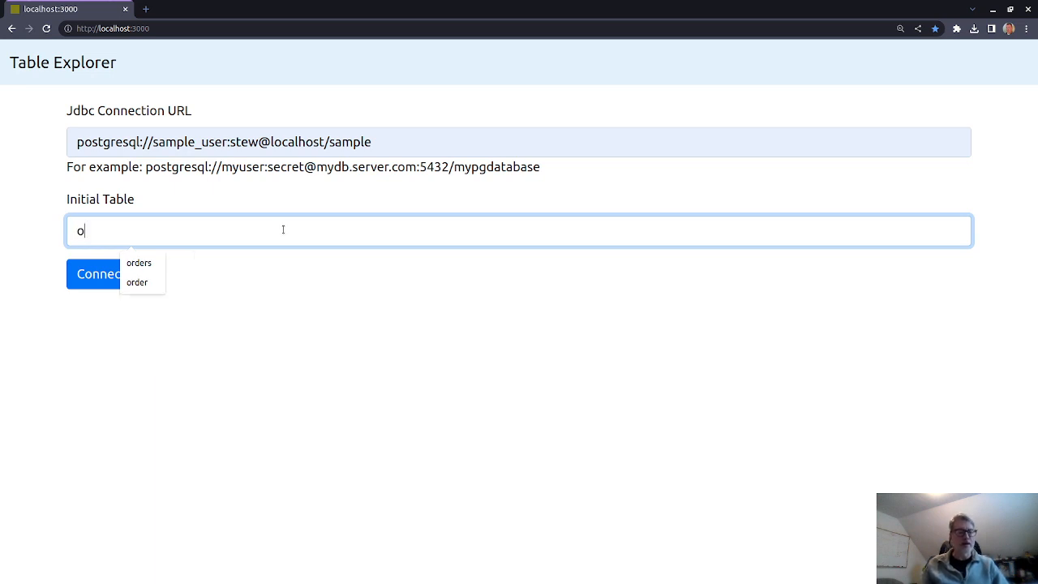
text(rder)
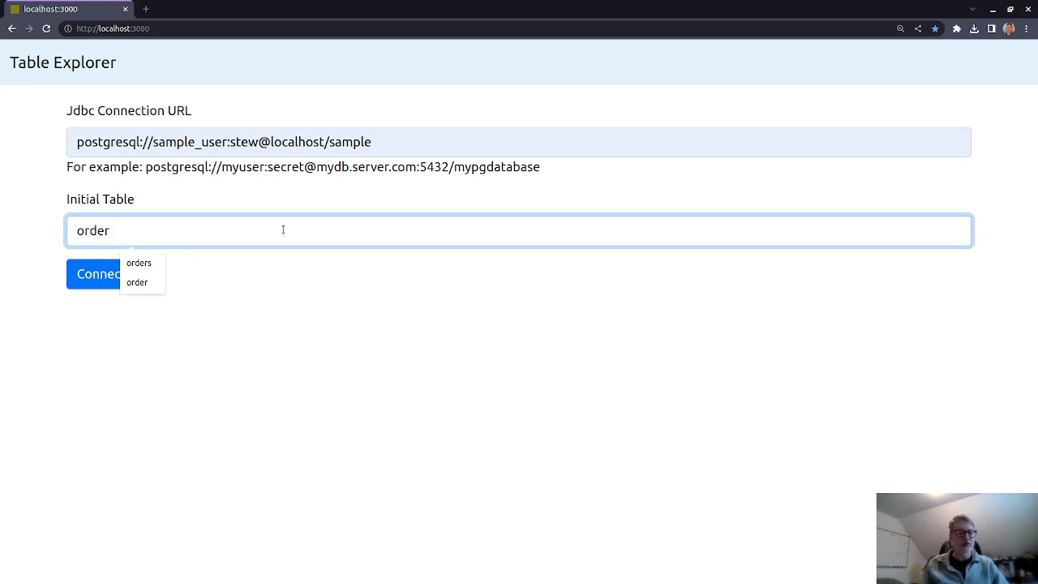
click(139, 262)
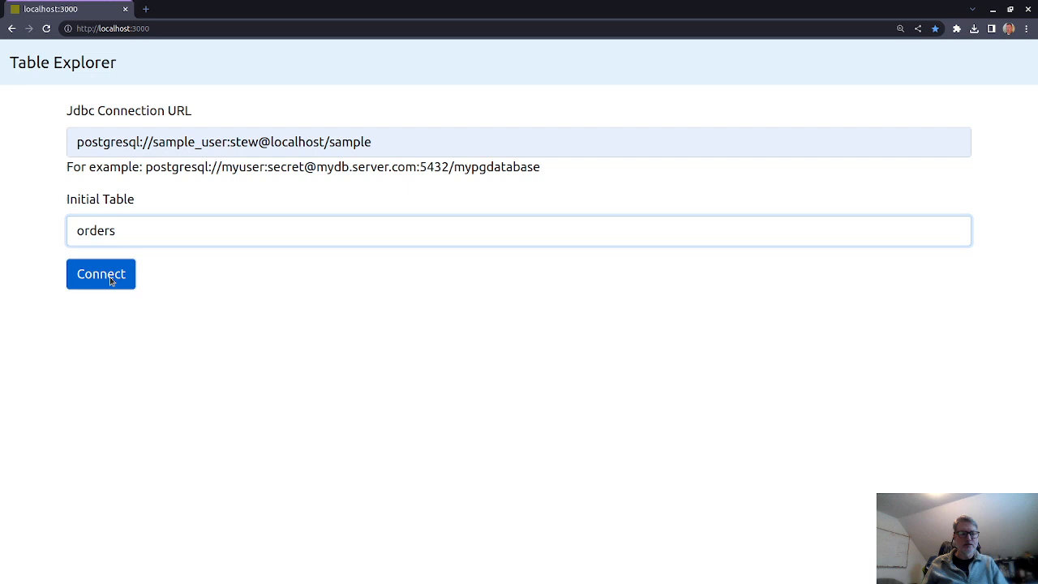
Step: Connect to the sample database to draw the orders table diagram
click(101, 273)
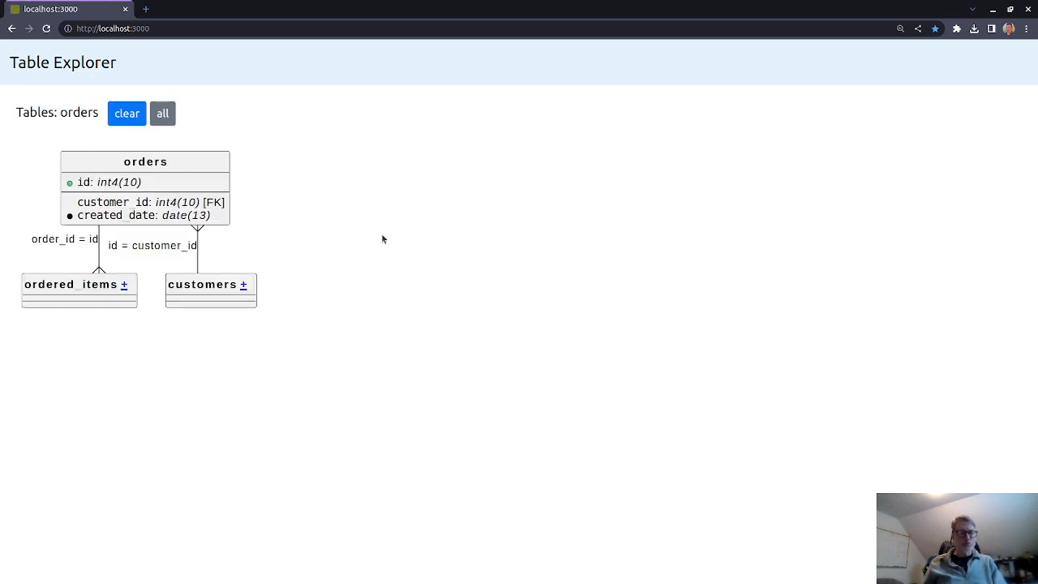
mouse_move(334, 167)
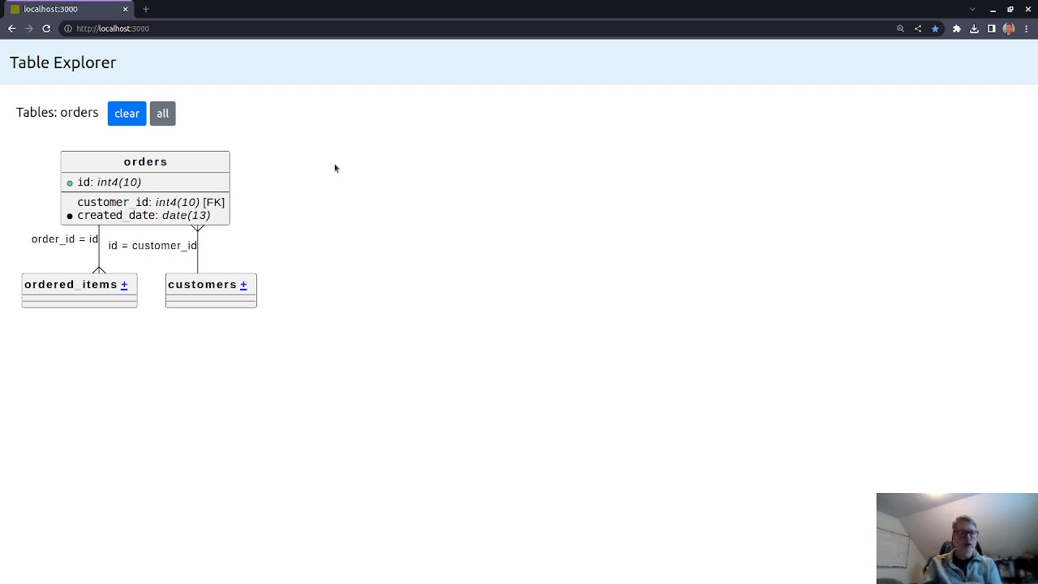
mouse_move(191, 143)
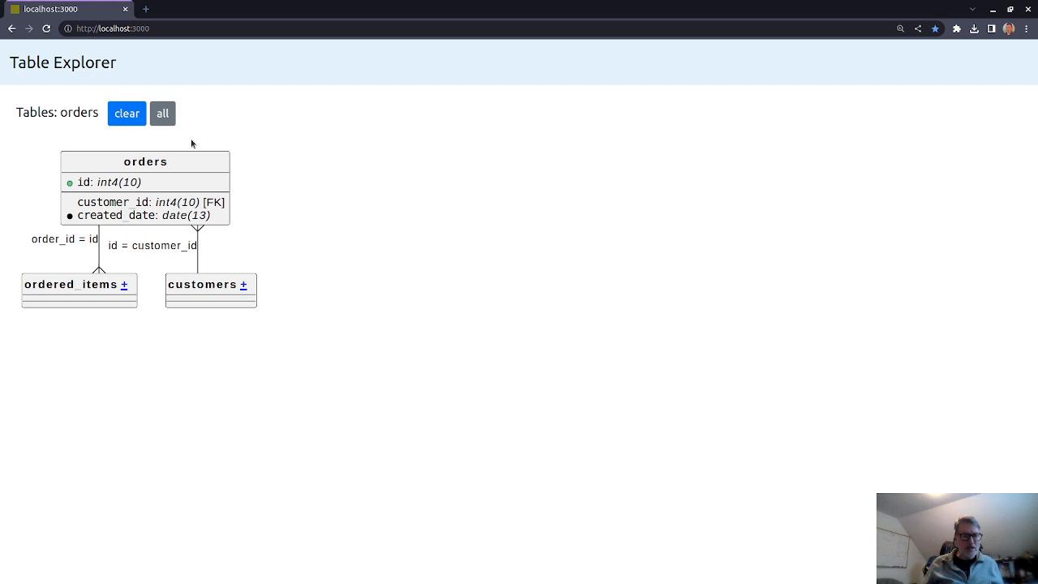
mouse_move(95, 165)
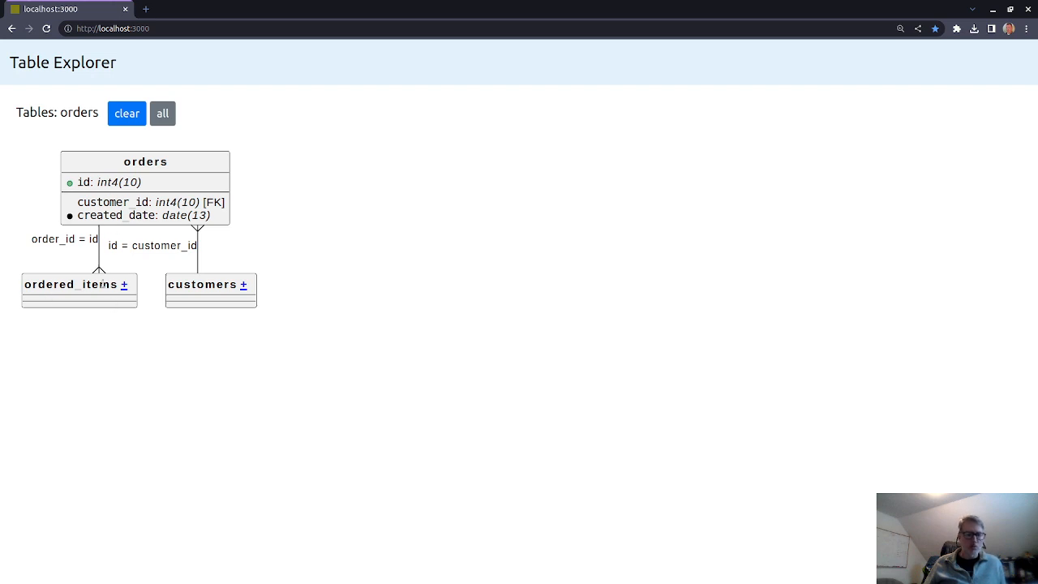
mouse_move(123, 285)
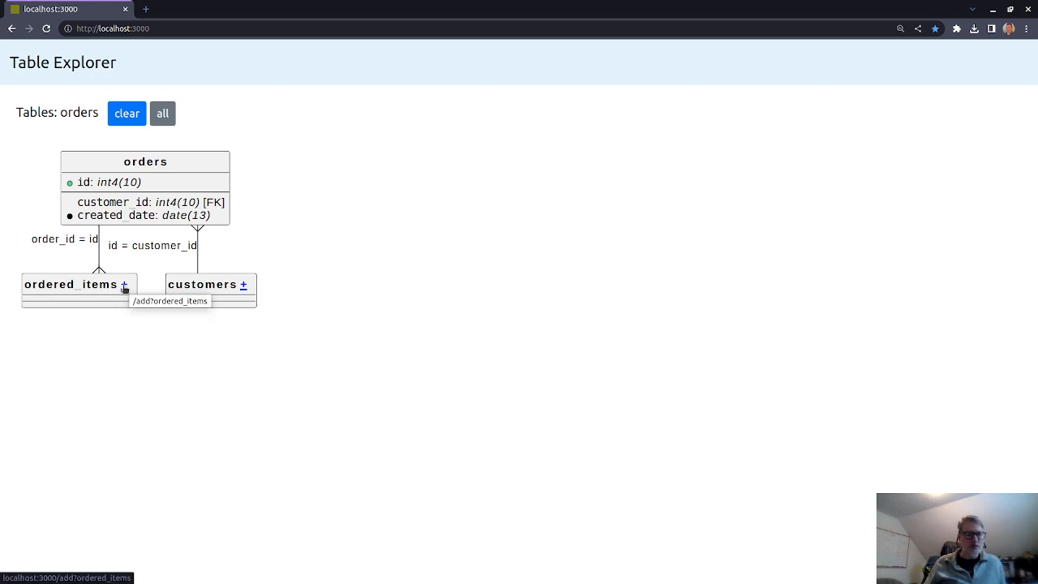
click(124, 284)
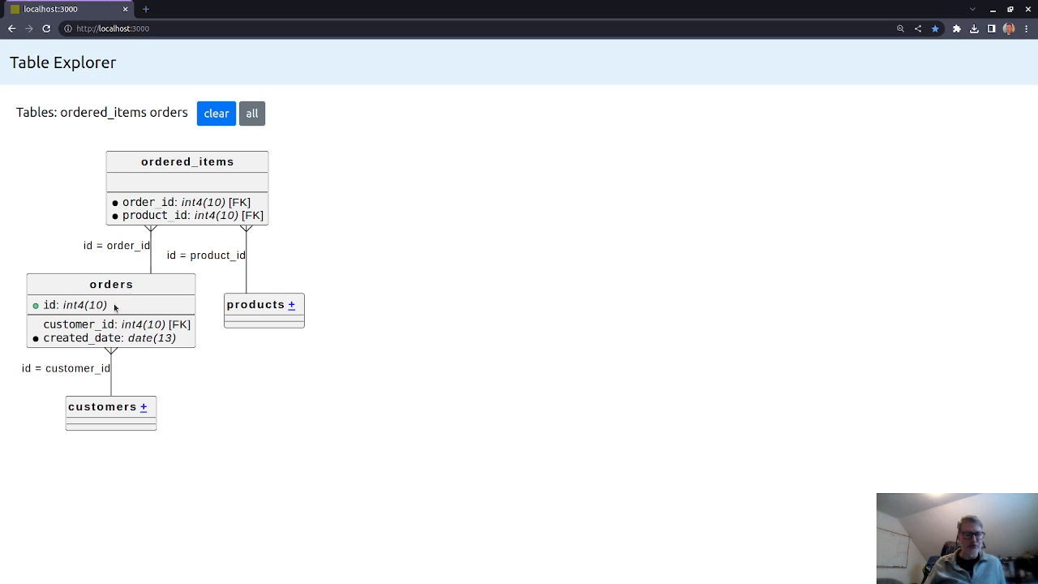
mouse_move(126, 298)
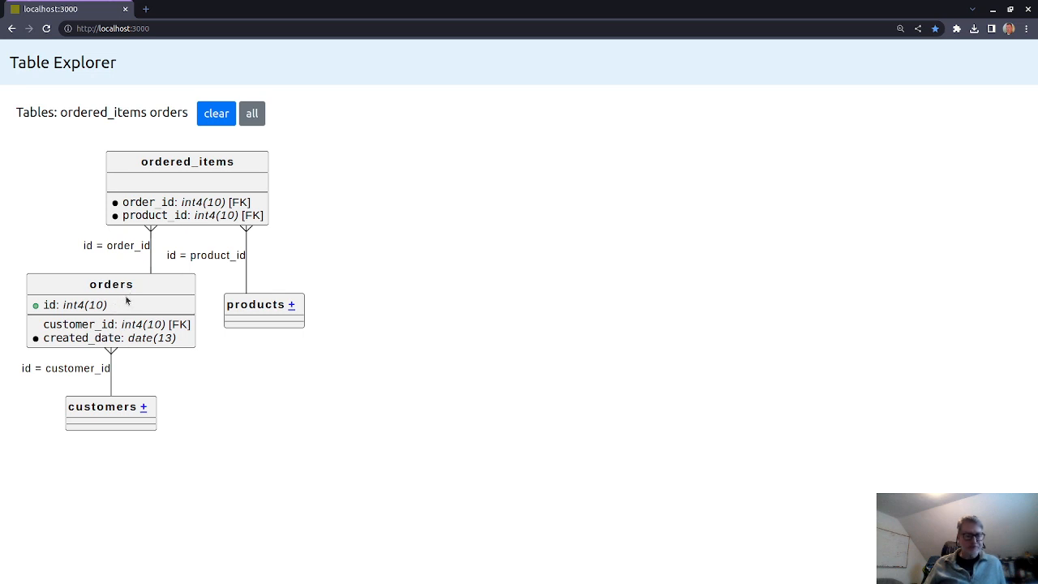
mouse_move(110, 305)
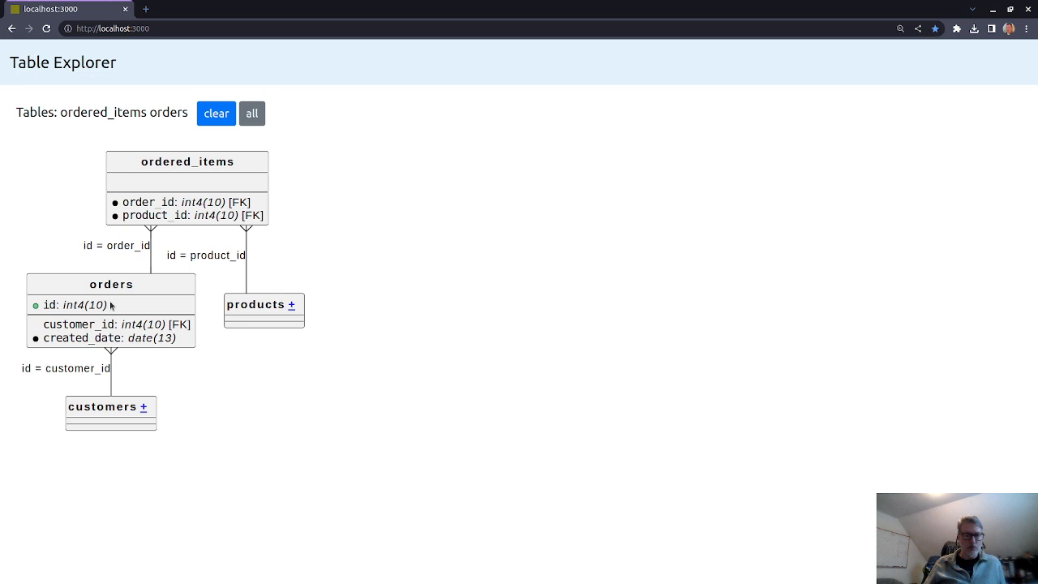
mouse_move(114, 305)
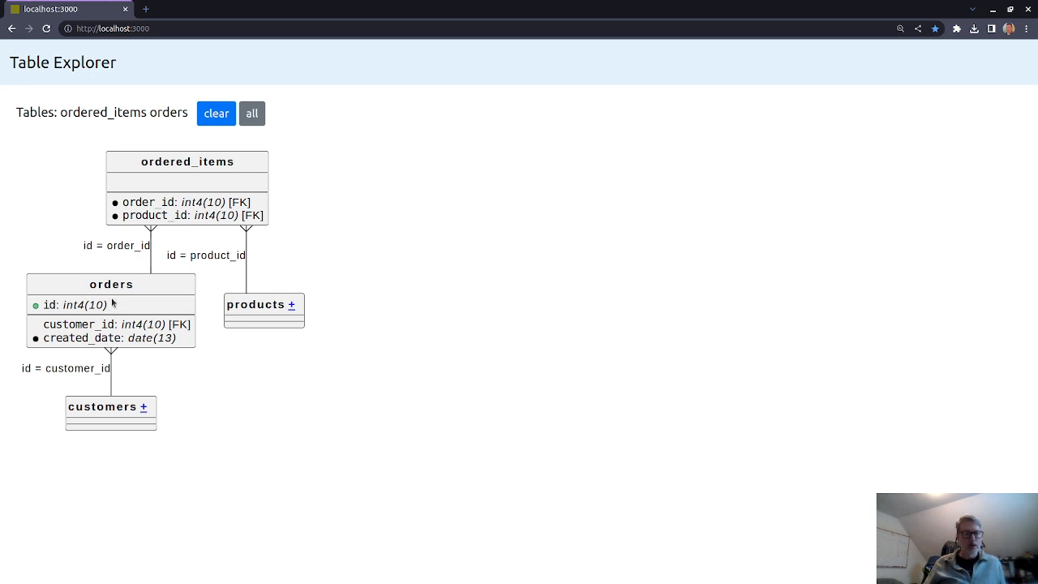
mouse_move(152, 202)
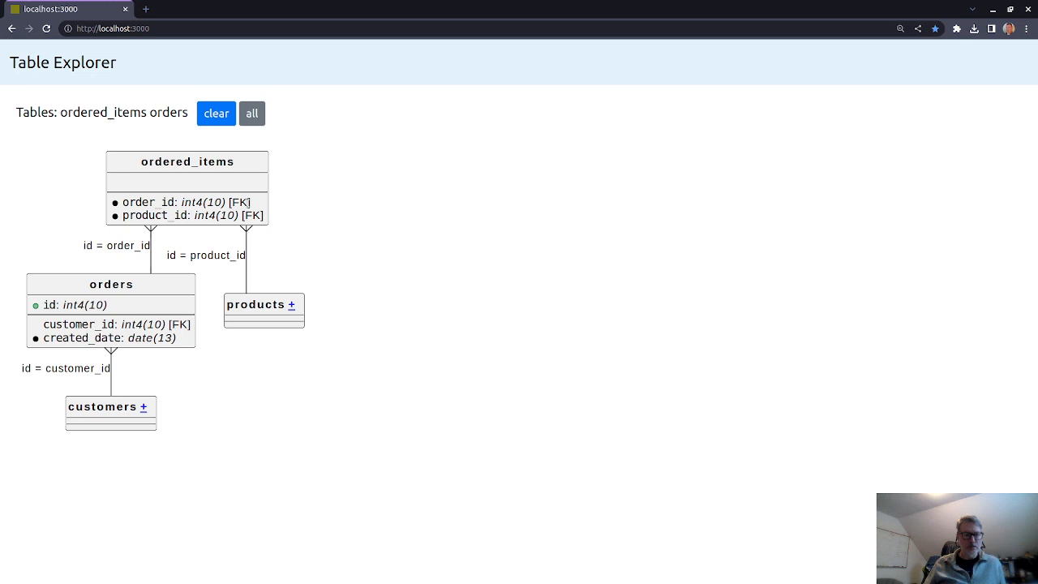
mouse_move(292, 305)
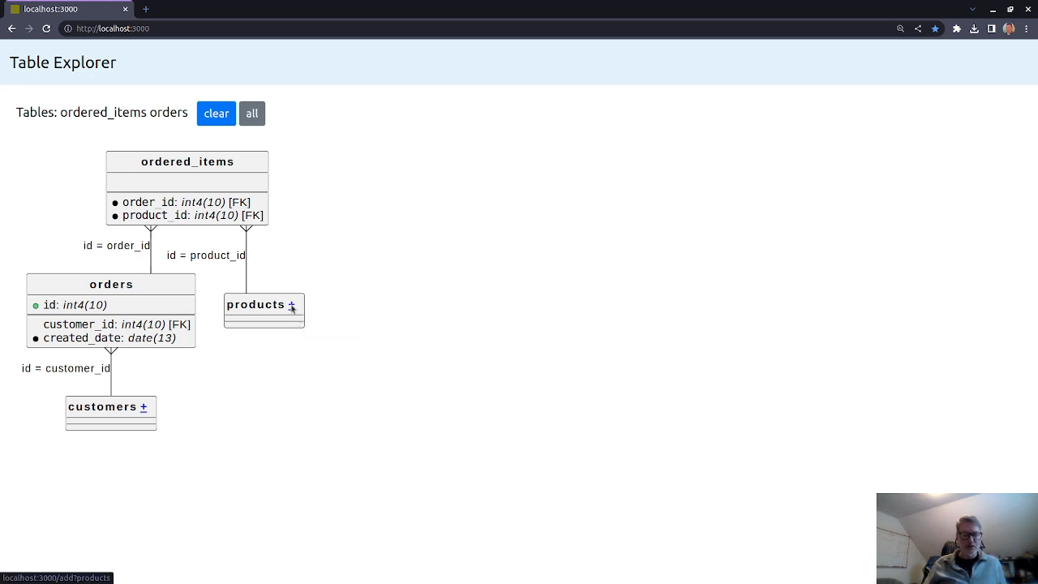
Step: Expand products into the diagram with its id, name and price columns
click(292, 305)
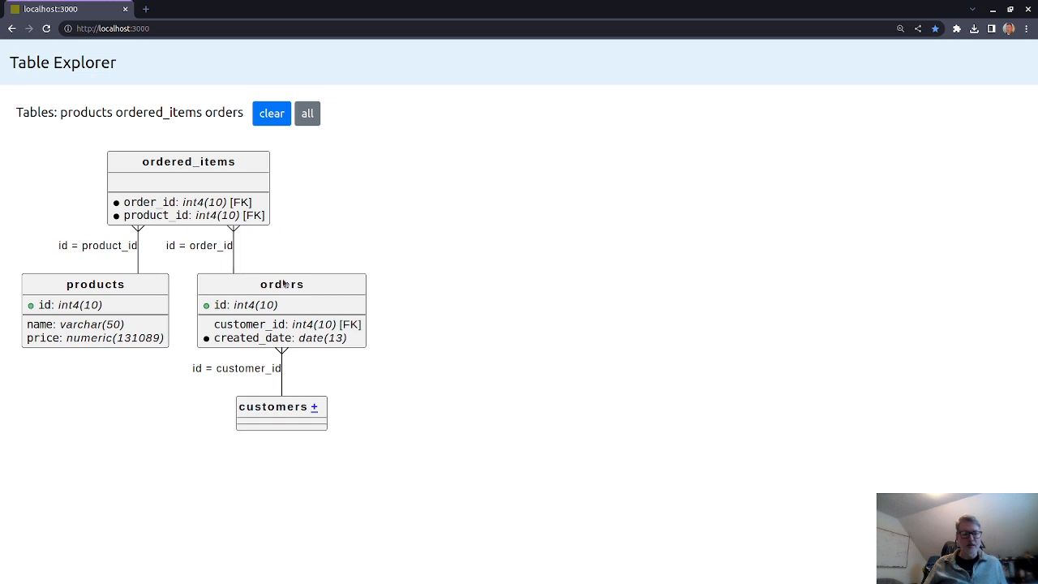
mouse_move(315, 425)
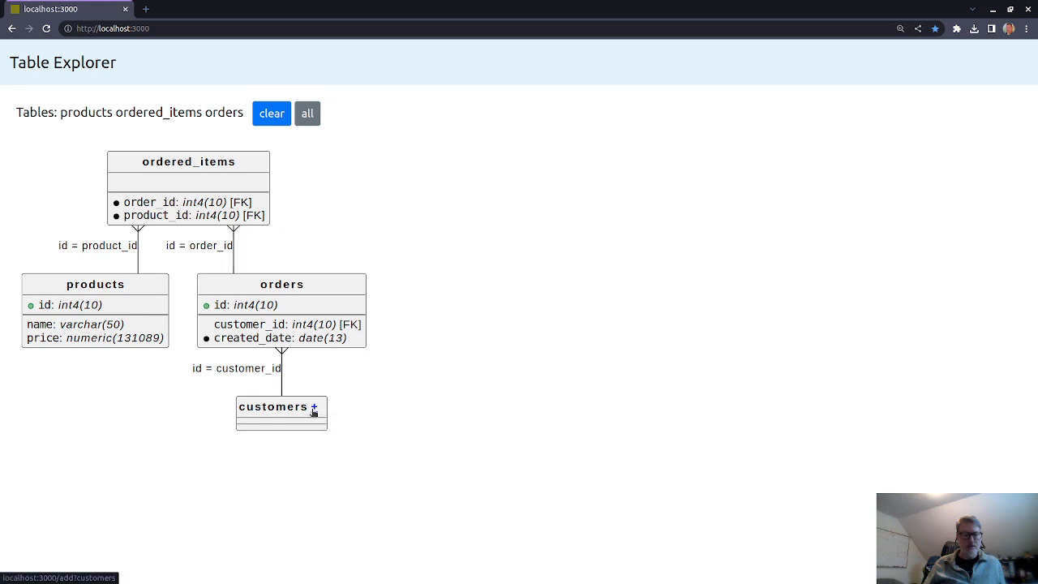
Step: Expand customers into the diagram with its id and name columns
click(315, 405)
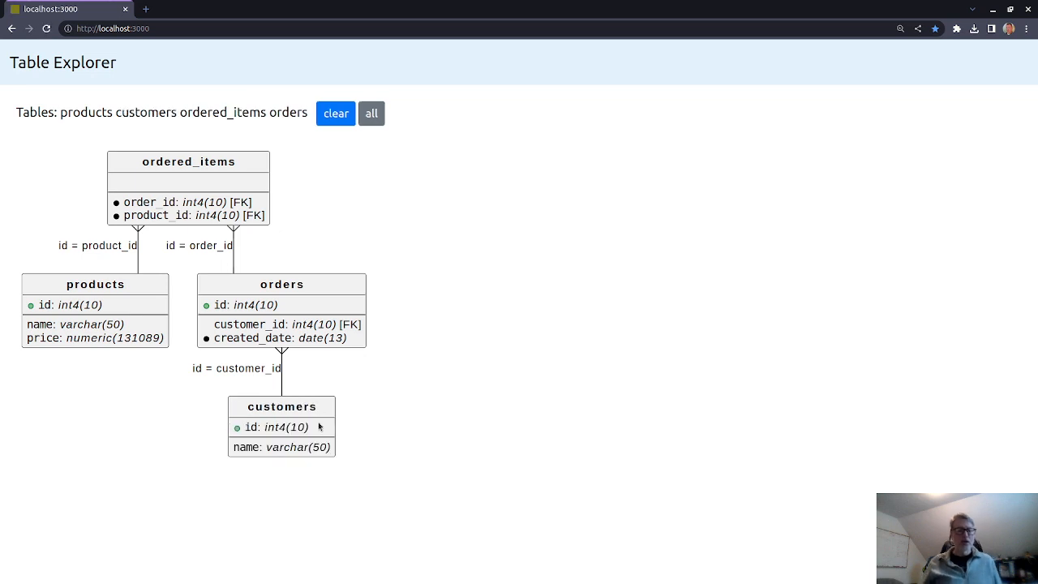
mouse_move(263, 437)
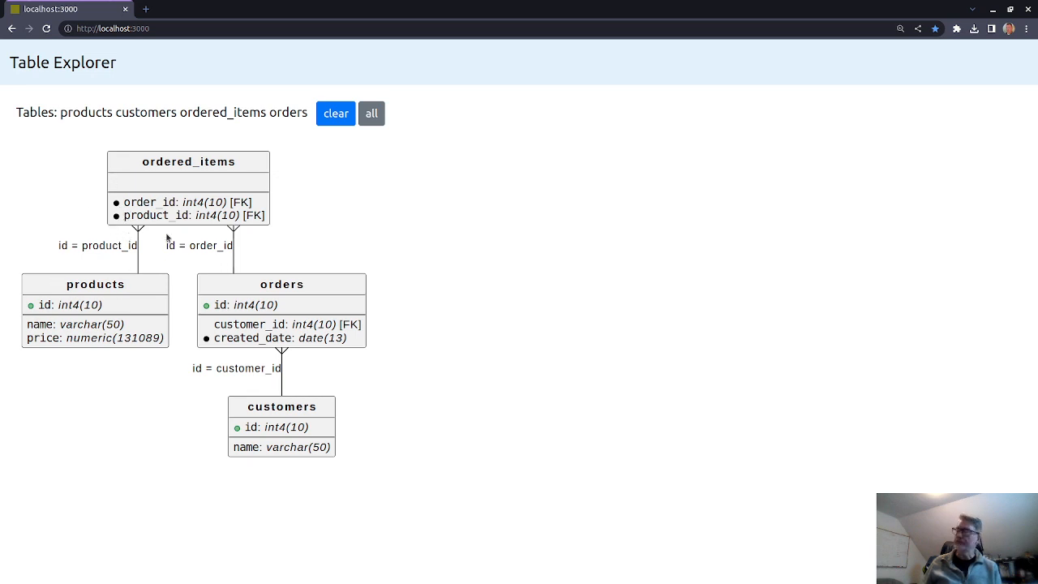
mouse_move(3, 261)
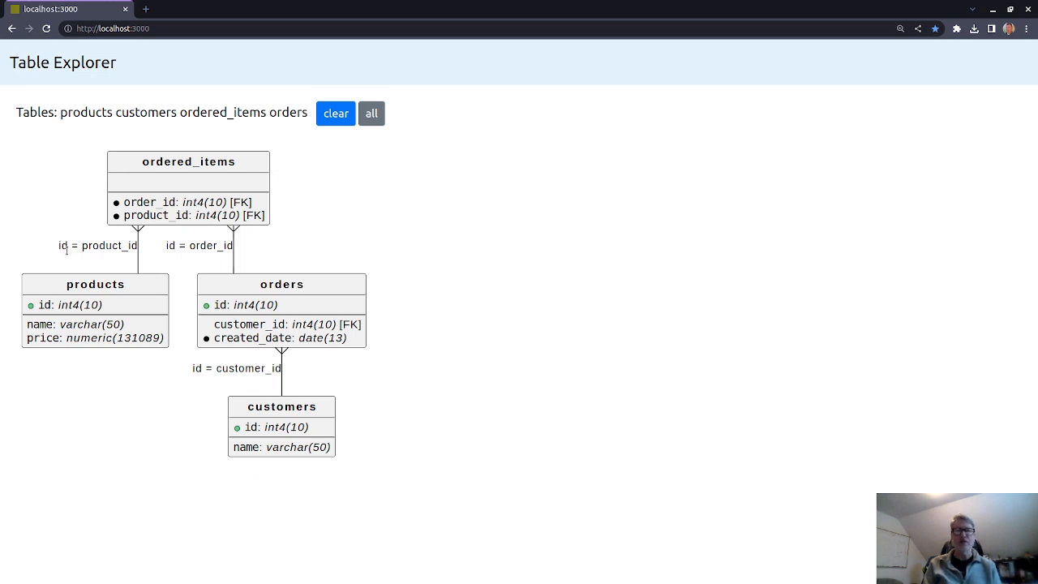
mouse_move(213, 126)
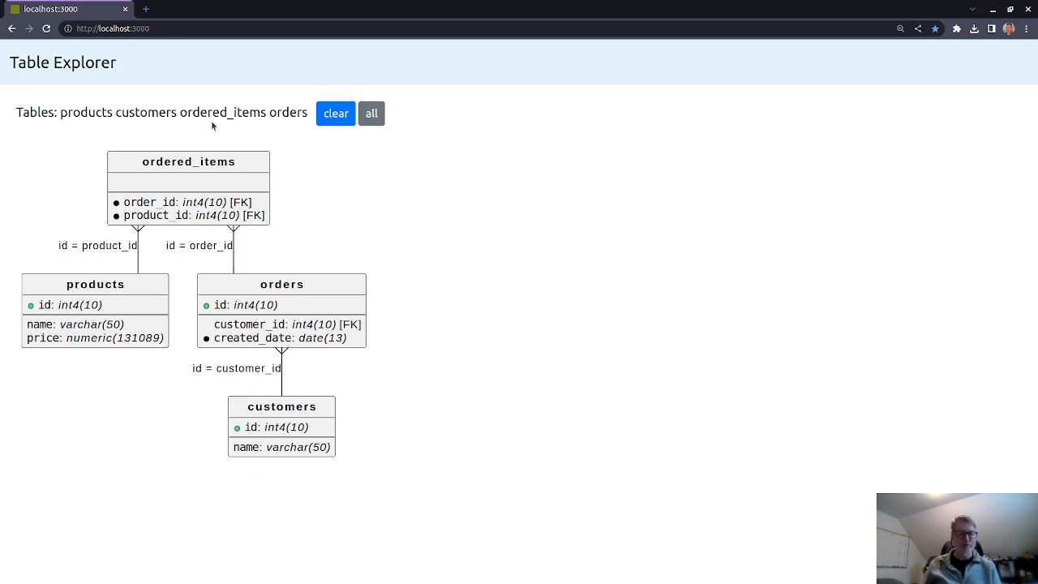
mouse_move(334, 160)
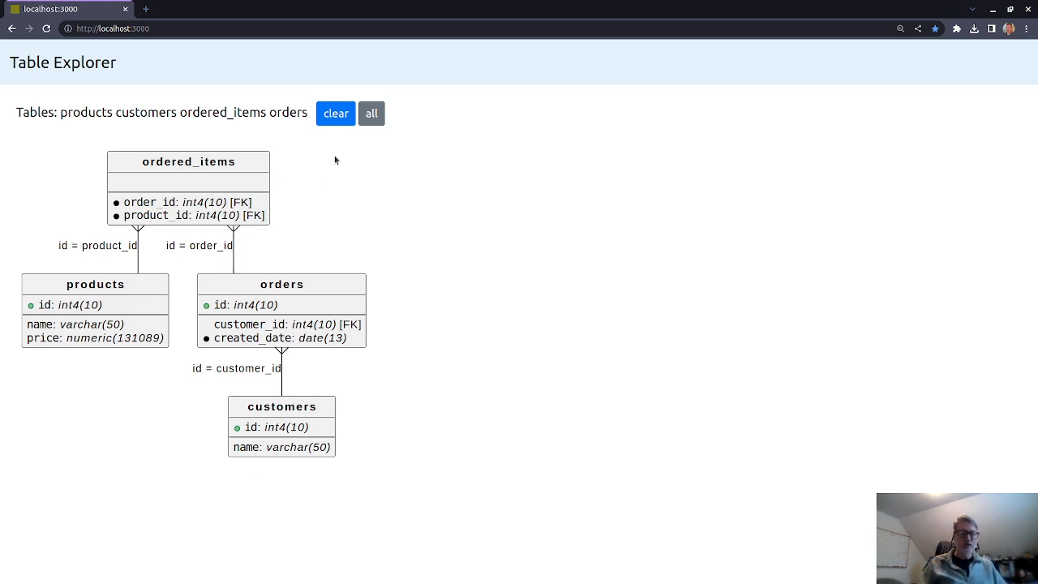
mouse_move(335, 113)
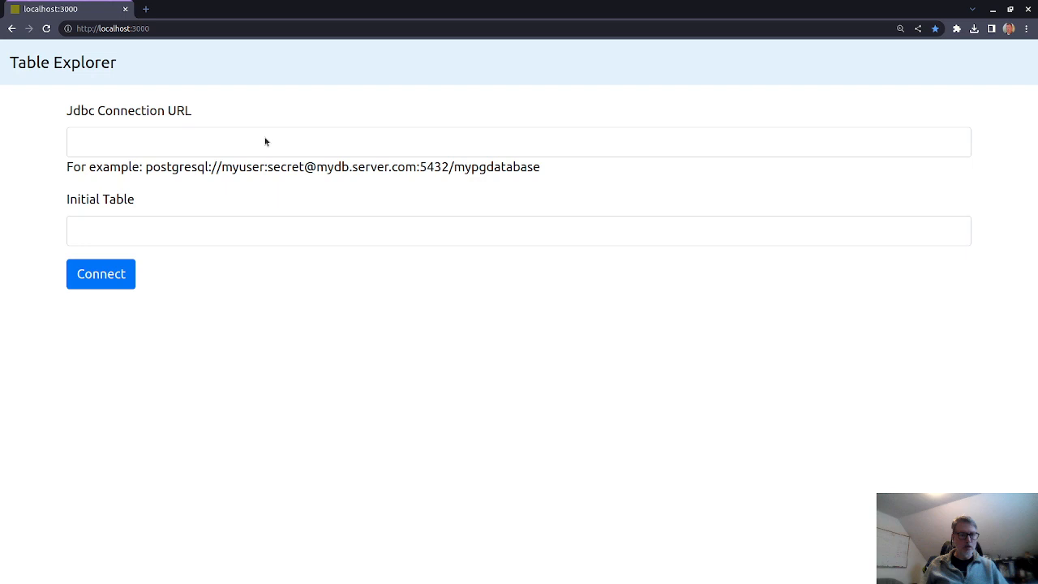
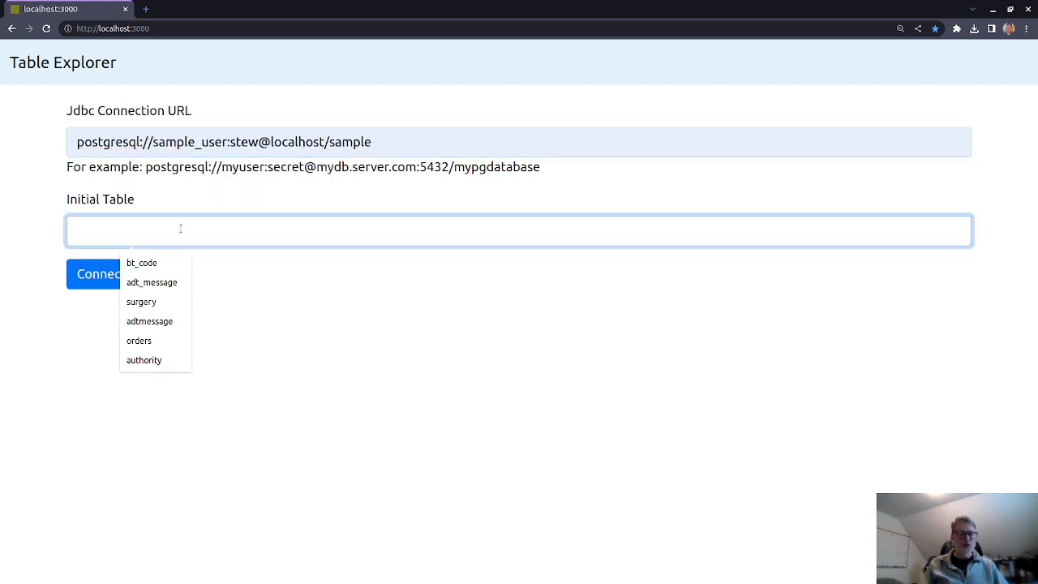
Step: Reconnect with the sample_user JDBC URL from orders, then show all four tables
click(139, 340)
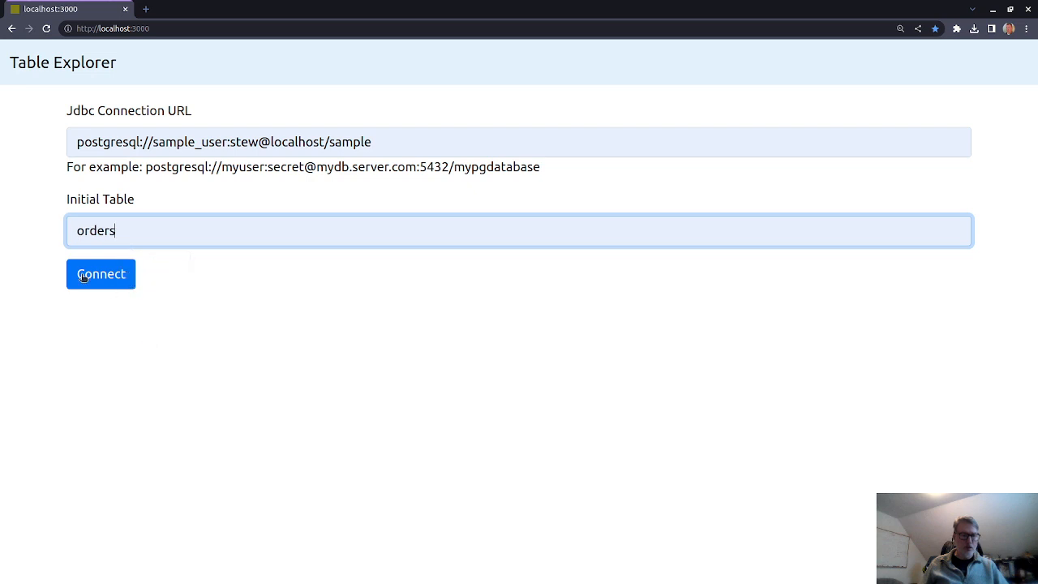
click(101, 272)
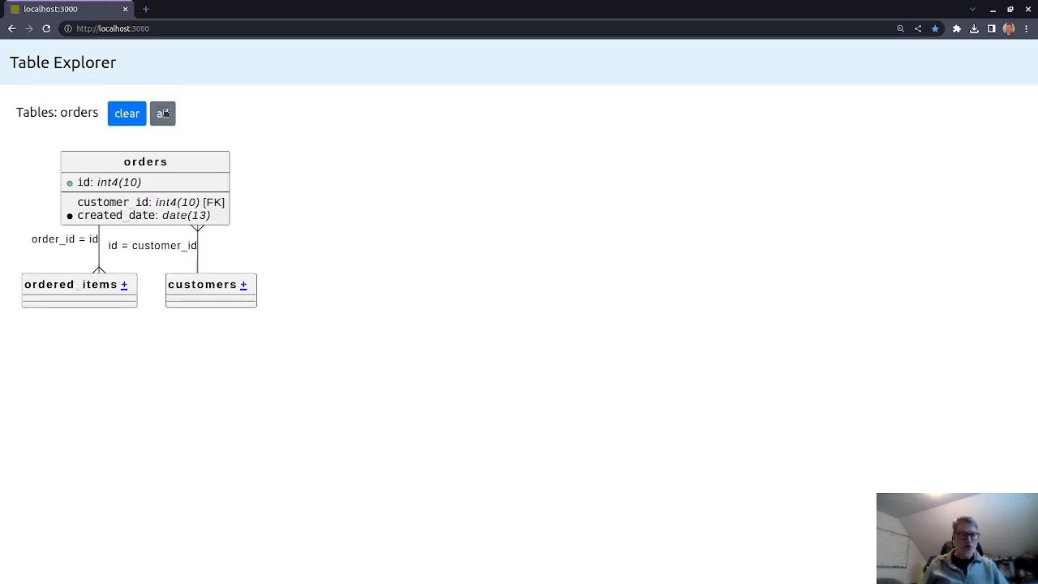
click(163, 114)
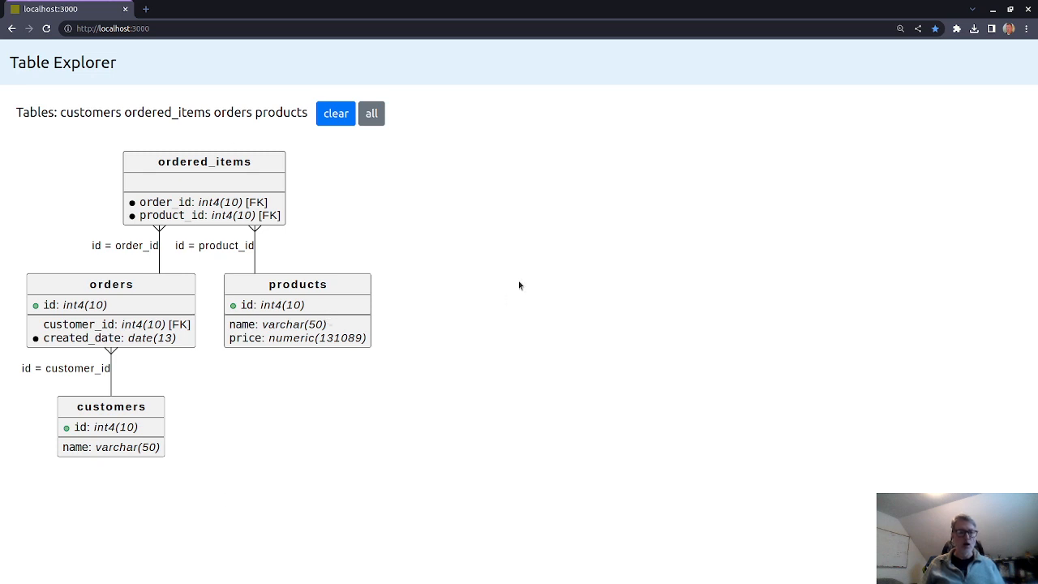
mouse_move(26, 366)
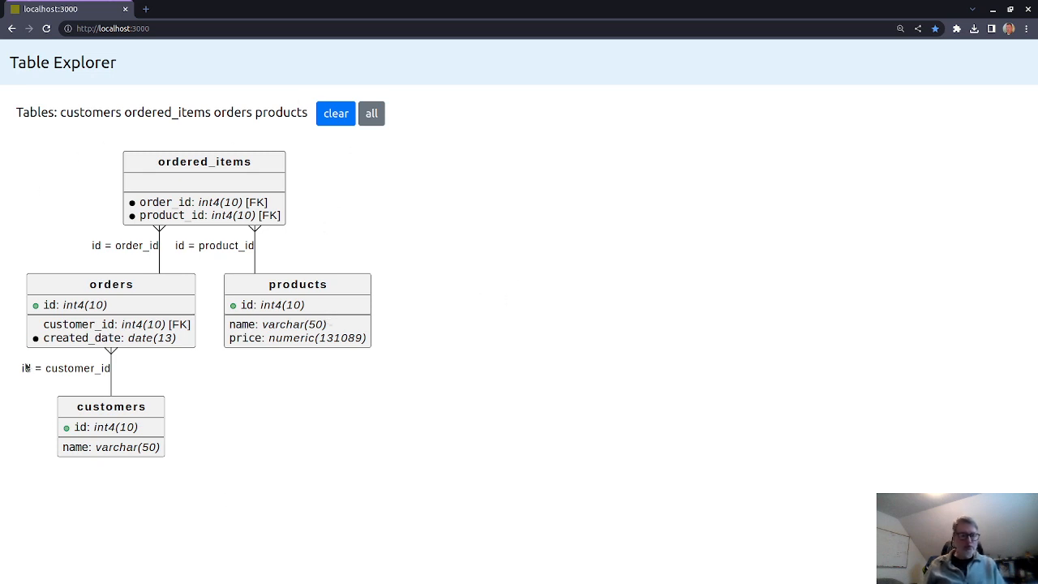
Step: Adjust the browser zoom so the four-table diagram shows at 200%
key(ctrl+plus)
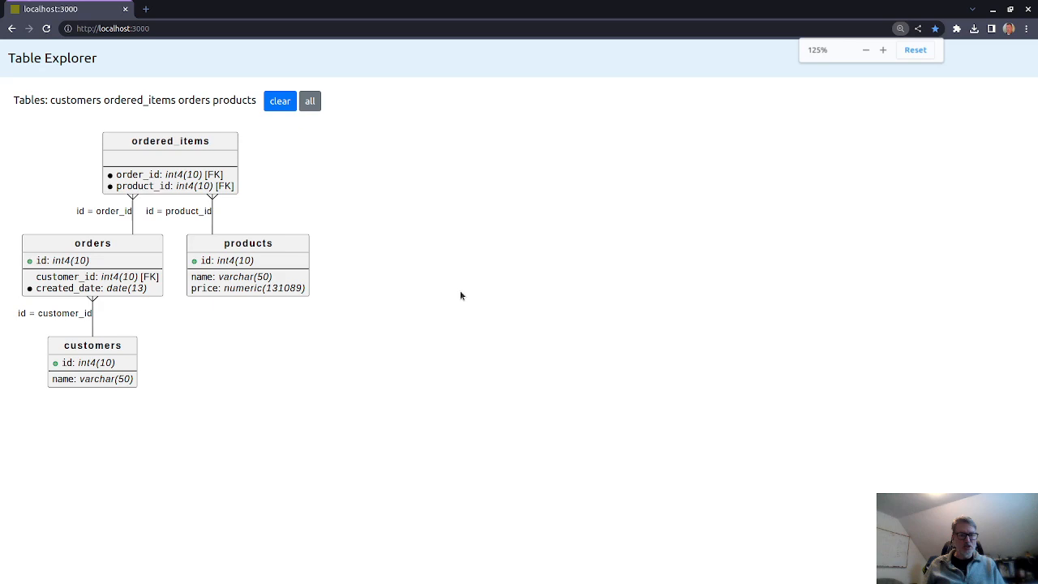
click(866, 49)
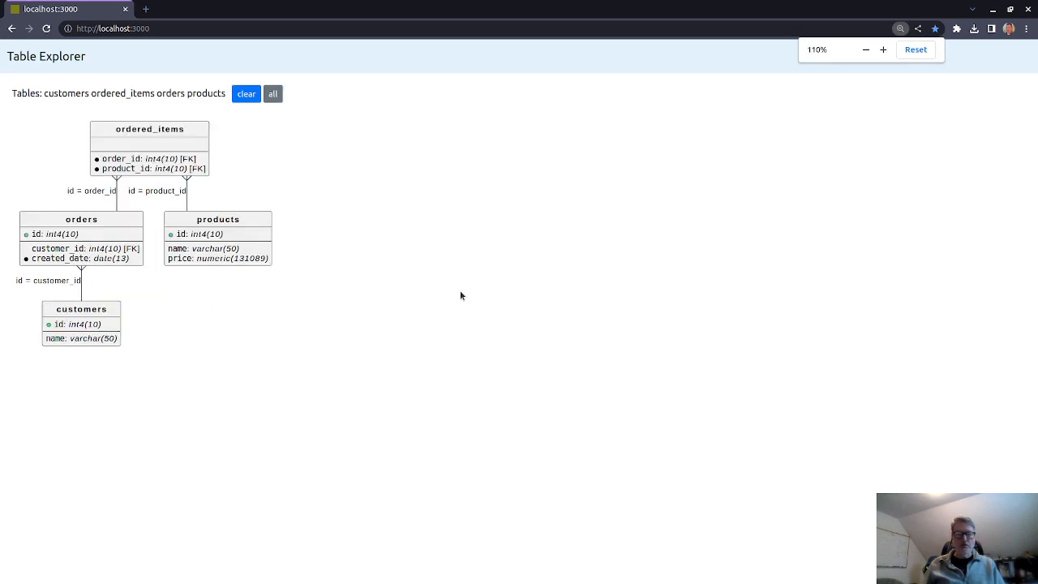
click(882, 49)
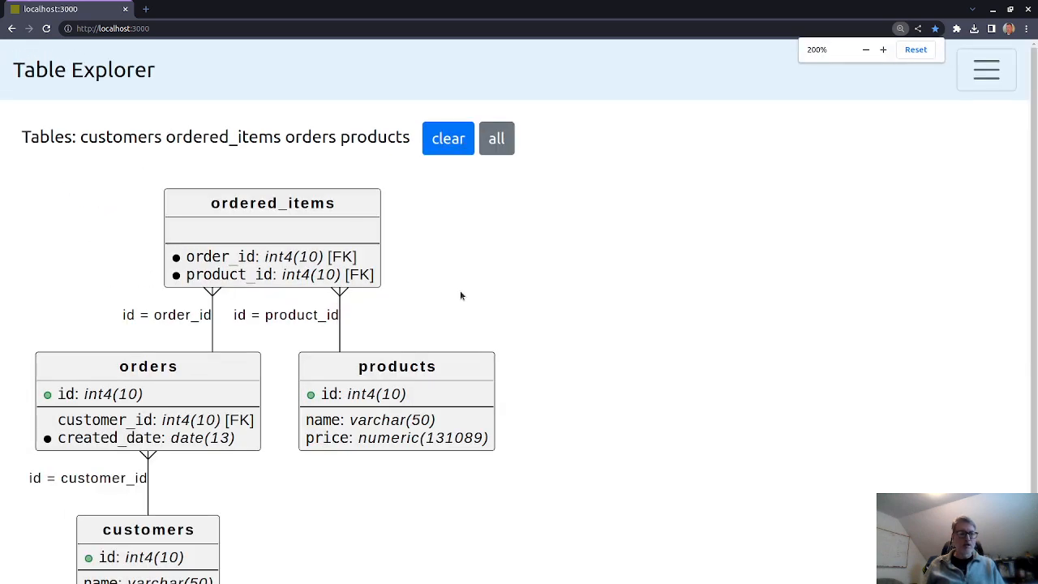